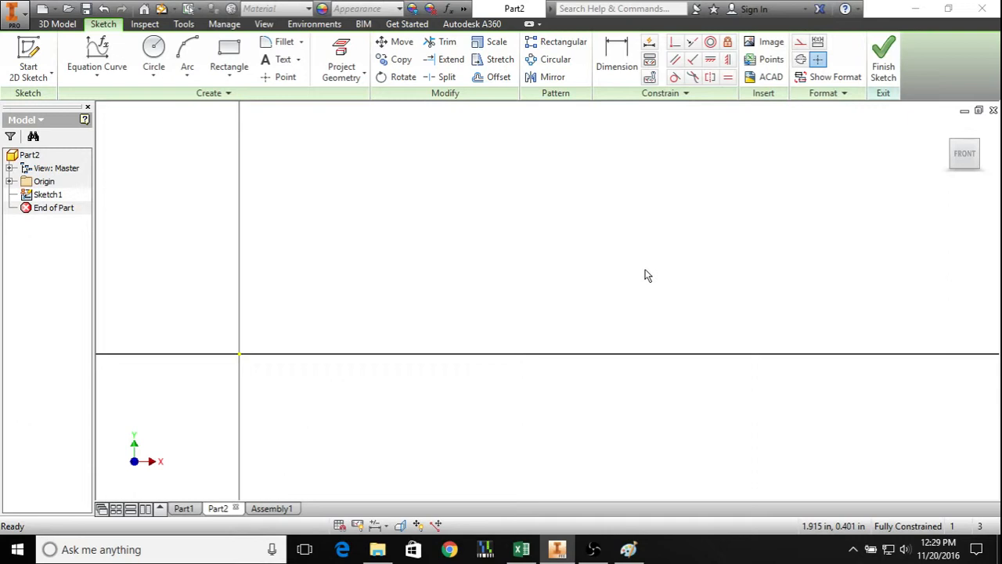
Start the Equation Curve tool from the sketch Line dropdown
click(97, 76)
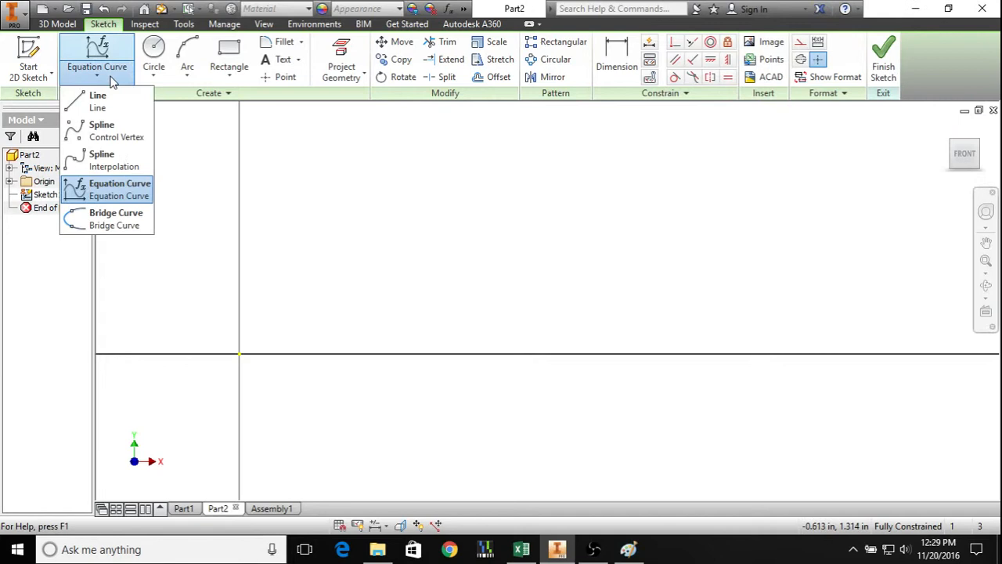
click(119, 183)
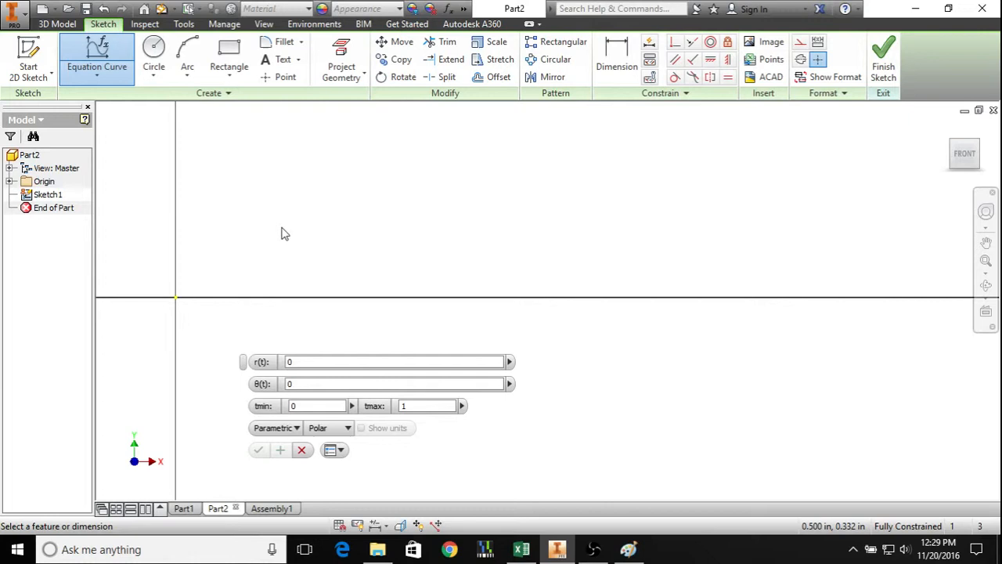
mouse_move(310, 232)
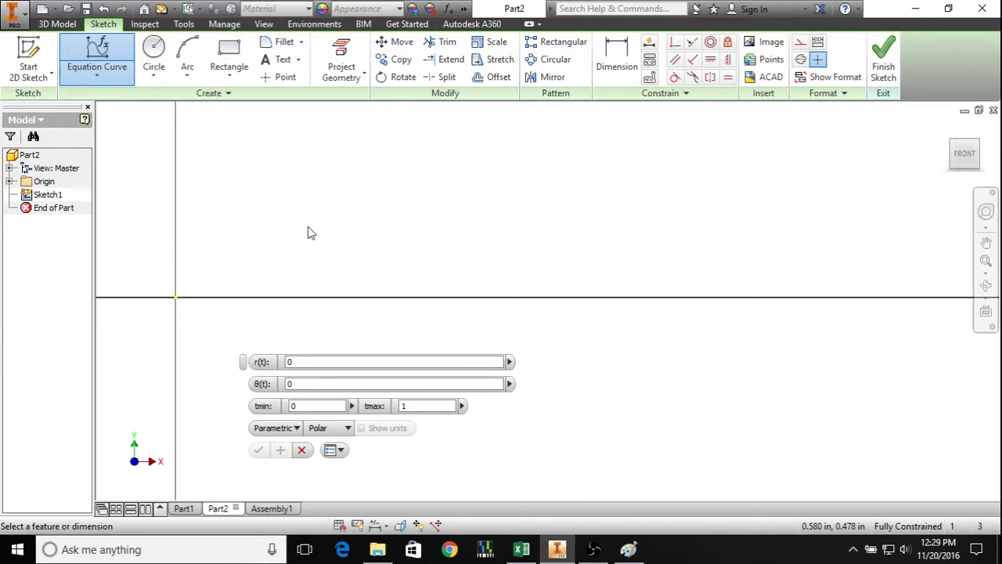
Change the equation curve form from Parametric to Explicit y(x)
click(350, 427)
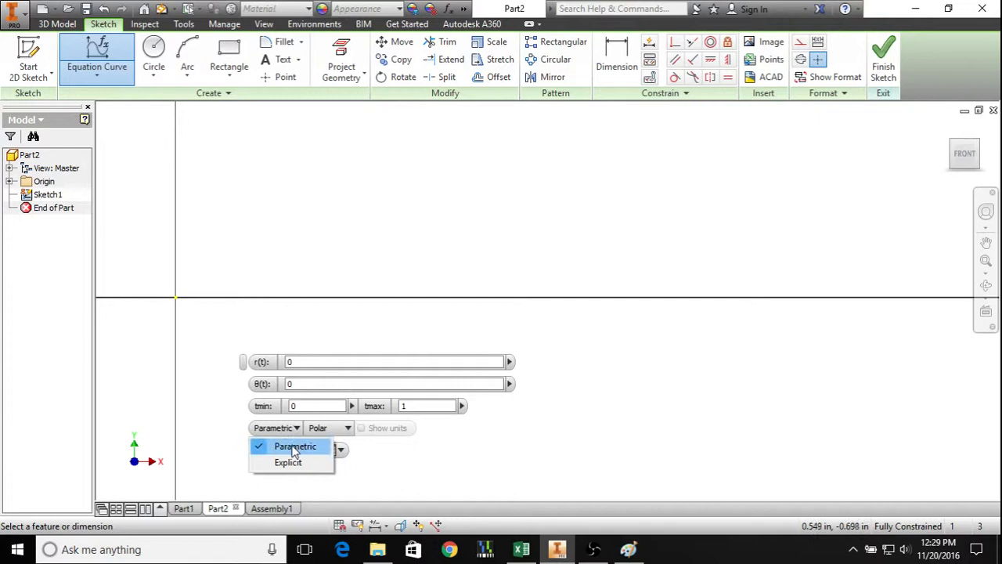
mouse_move(286, 448)
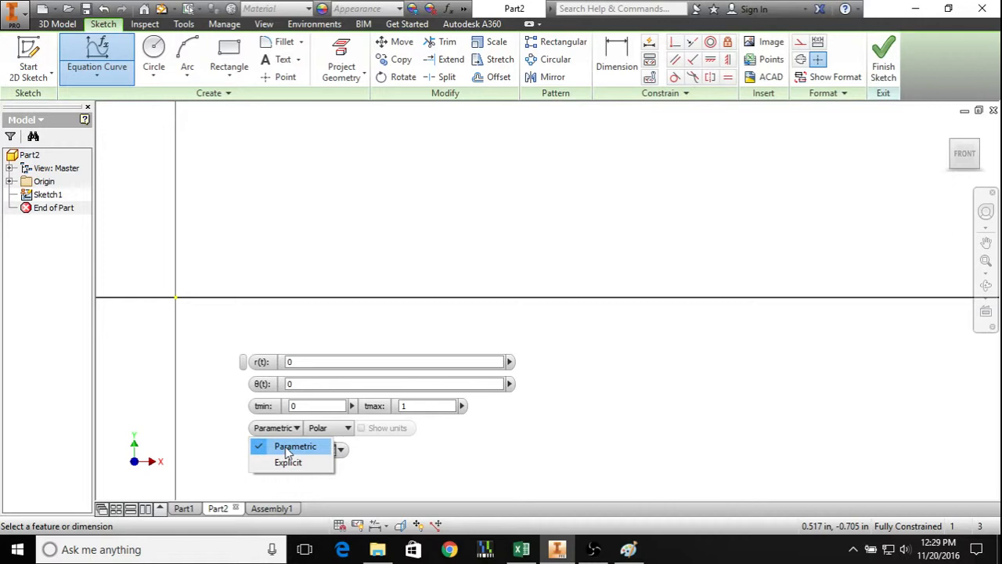
click(287, 462)
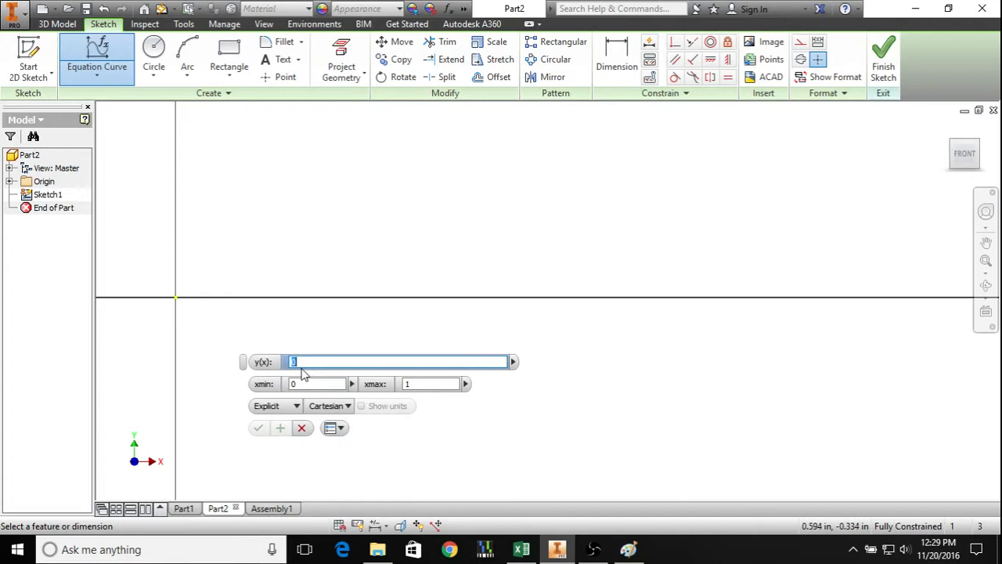
Enter x^2 as y(x), then return the curve to Parametric form
text(x^2)
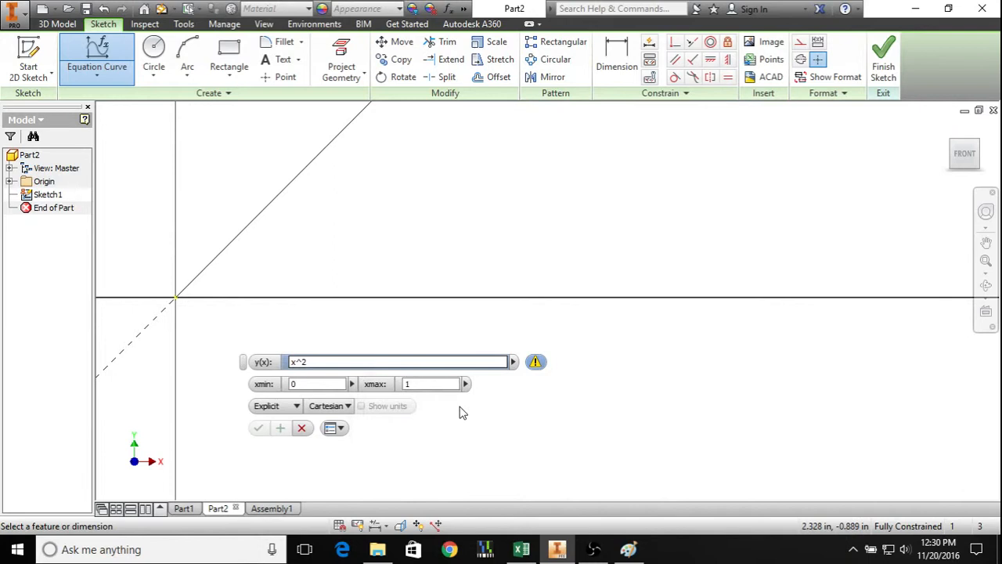
click(274, 406)
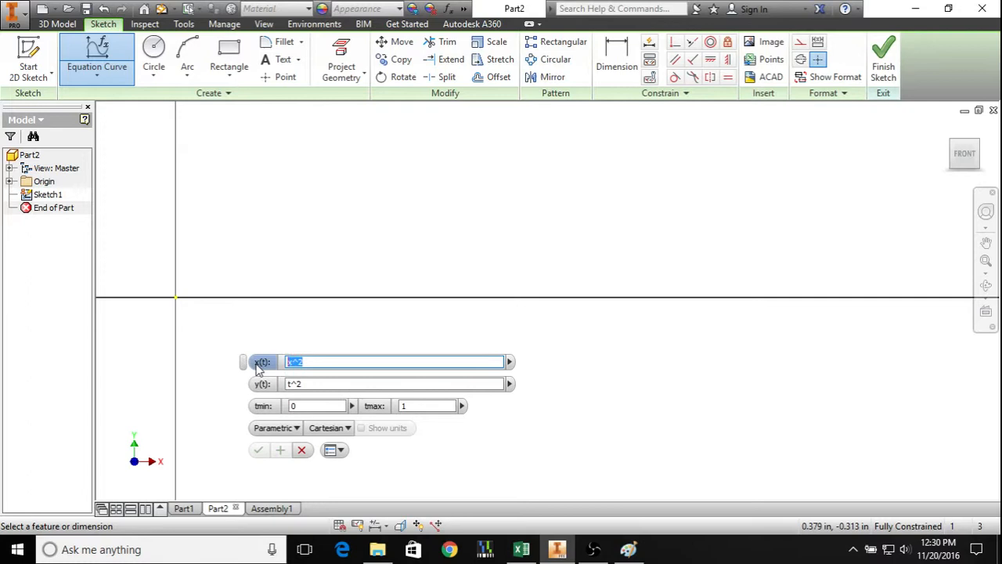
Set x(t) to t so the curve previews as a parabola
text(t)
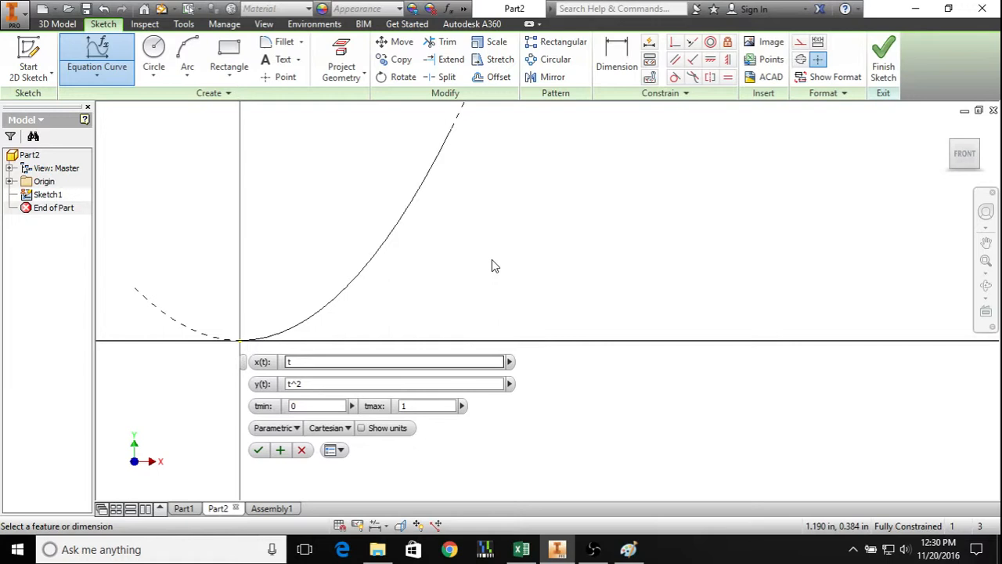
mouse_move(288, 427)
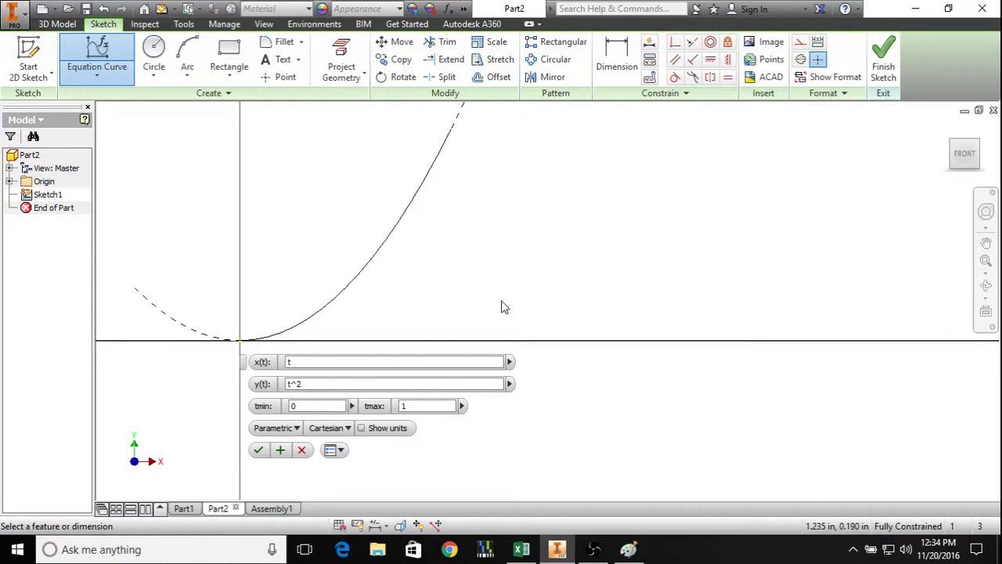
Enter 1/t for y(t) and edit the tmin value
text(1/1)
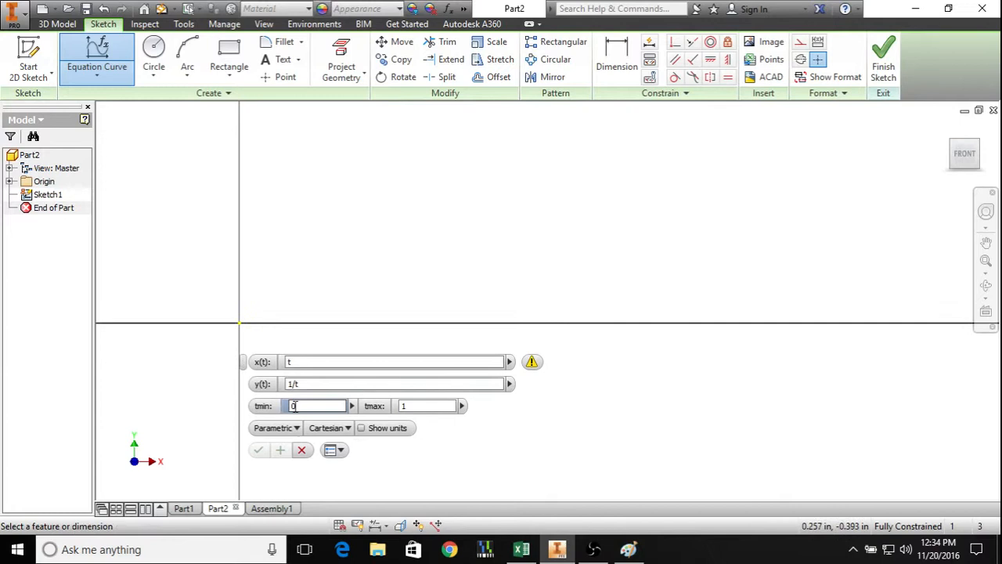
text(.)
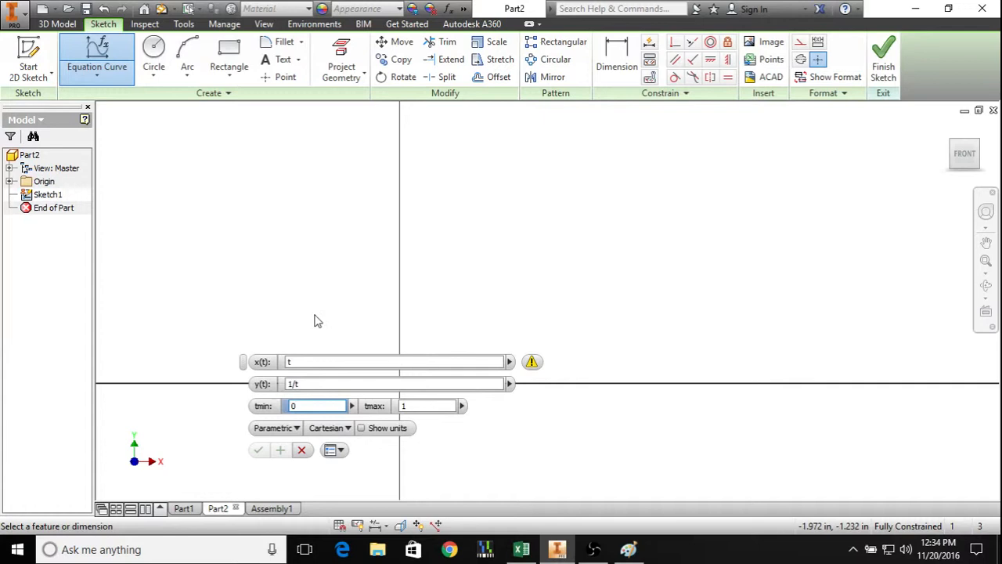
Change the equation curve coordinate system from Cartesian to Polar
click(329, 428)
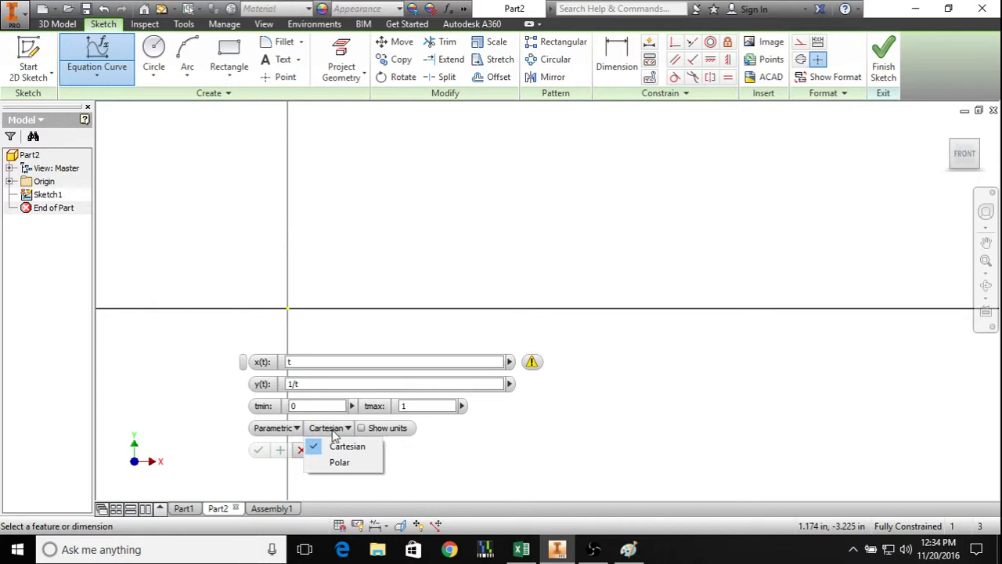
click(339, 462)
text(2)
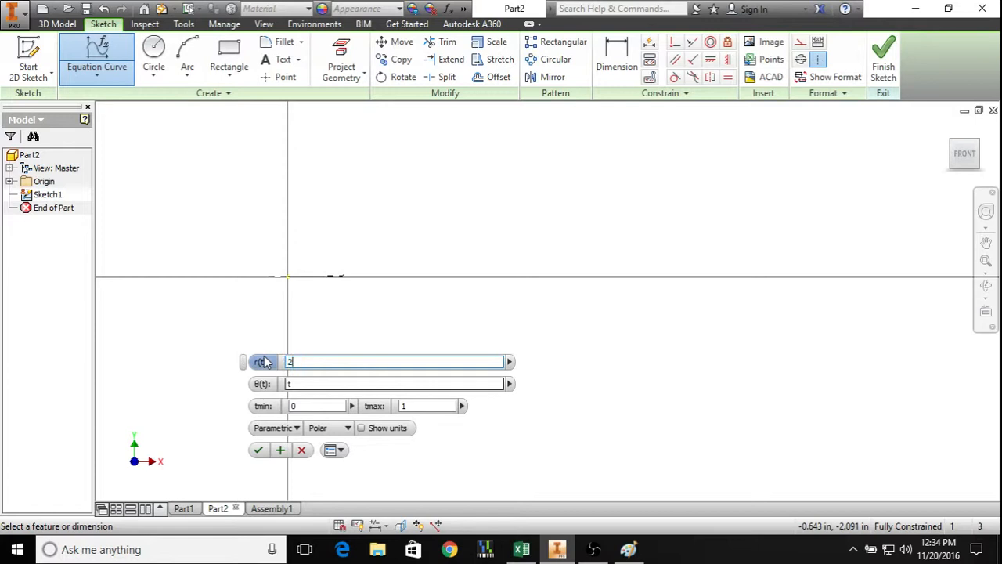
Make r(t) = 2+2*cos(6*t) and set the t range to -29 and 29
text(+2*cos()
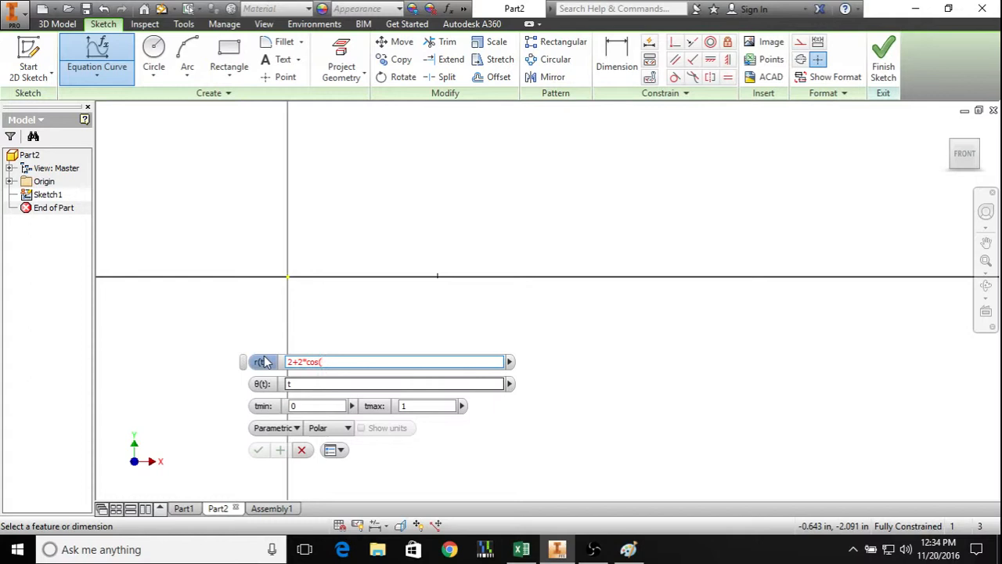
text(6*t))
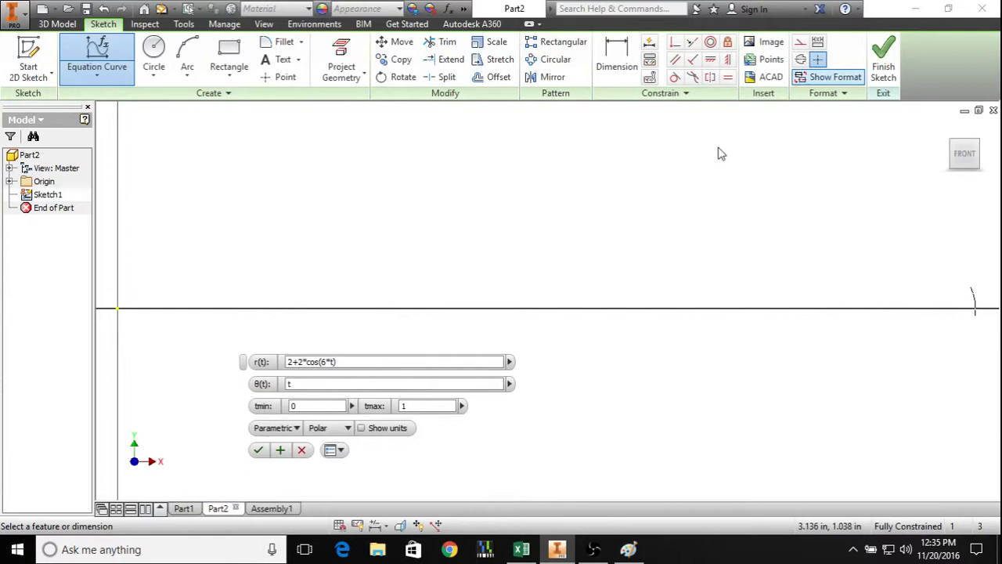
text(29)
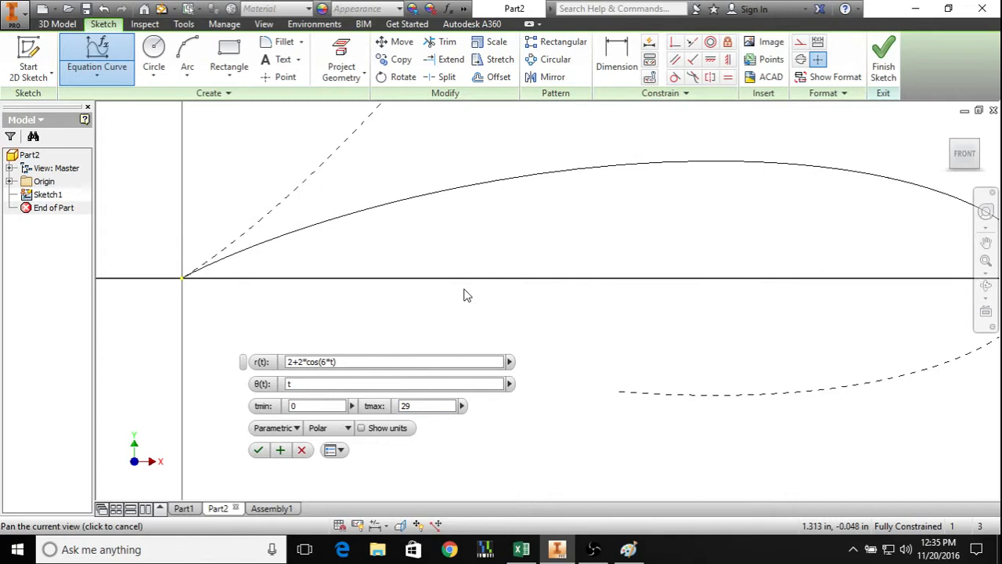
text(-29)
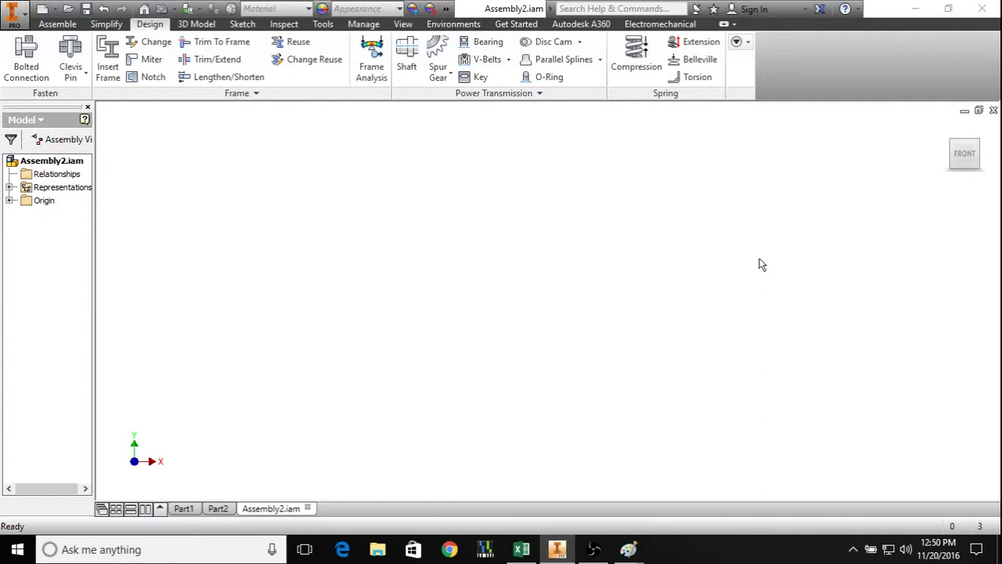
mouse_move(628, 548)
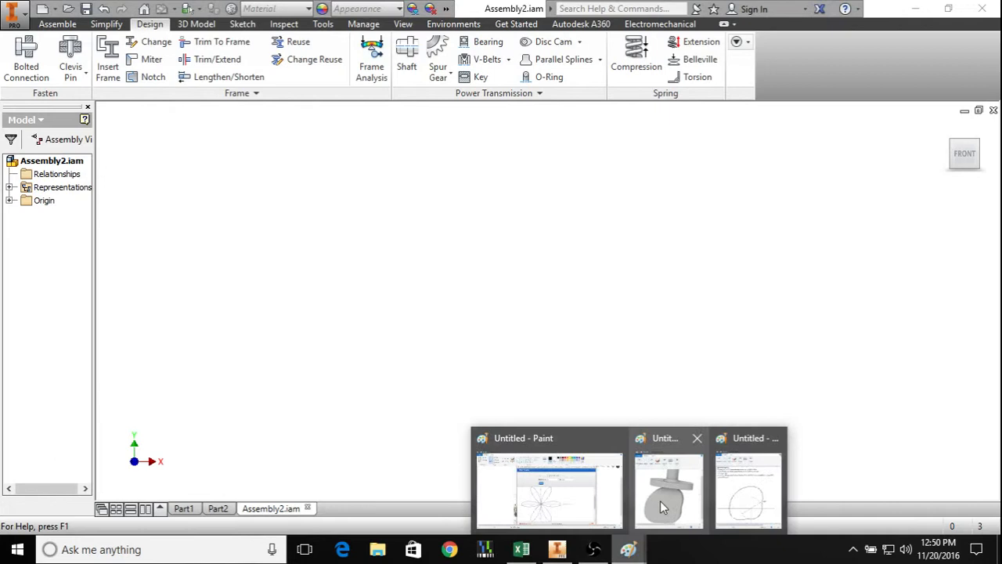
Bring up the Paint image of the cam from the taskbar
click(666, 490)
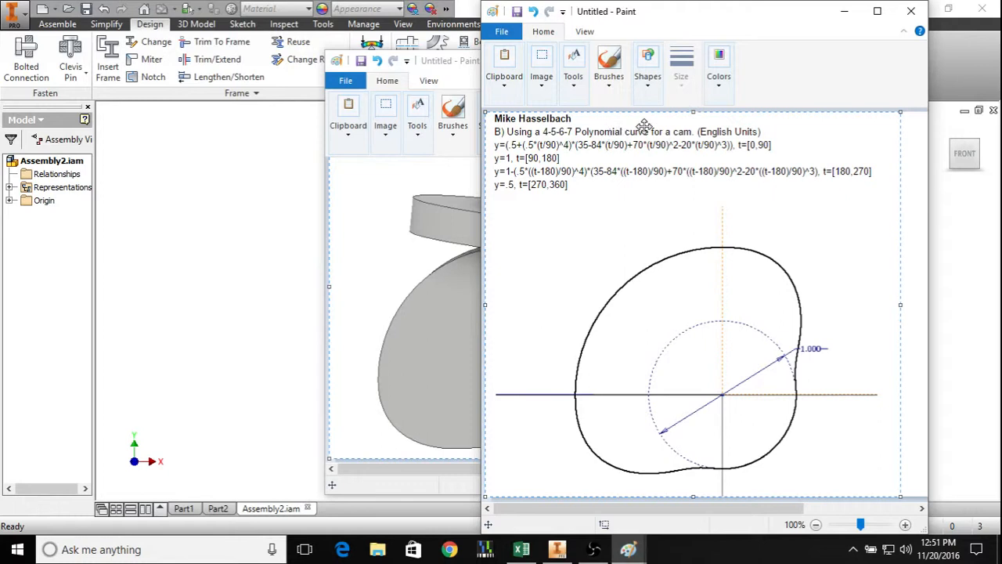
mouse_move(612, 244)
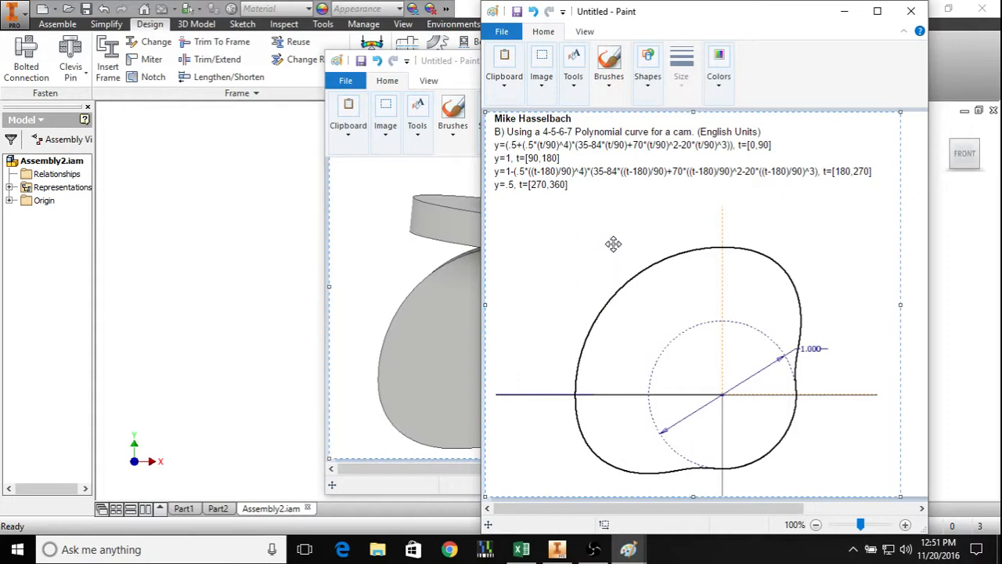
mouse_move(606, 194)
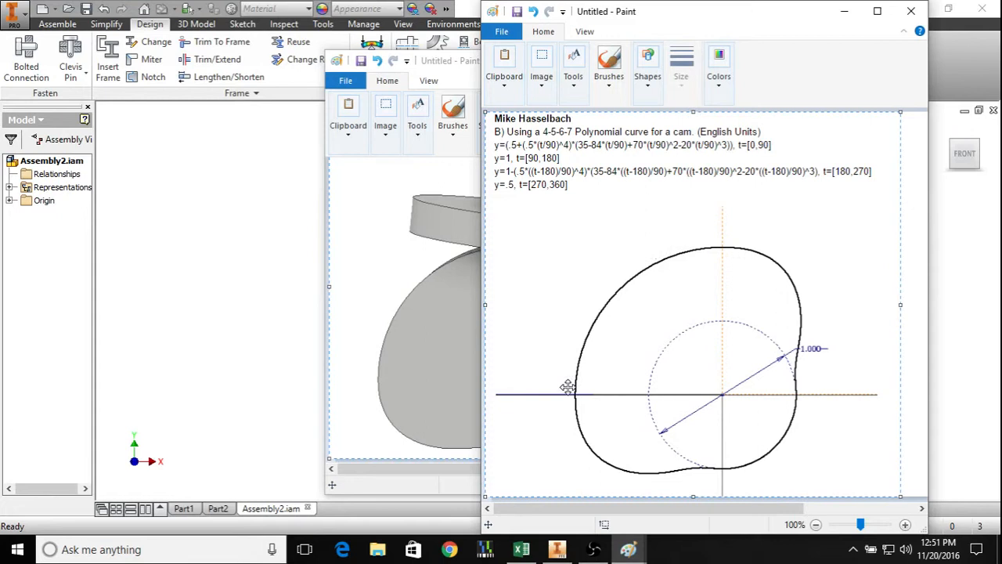
mouse_move(626, 299)
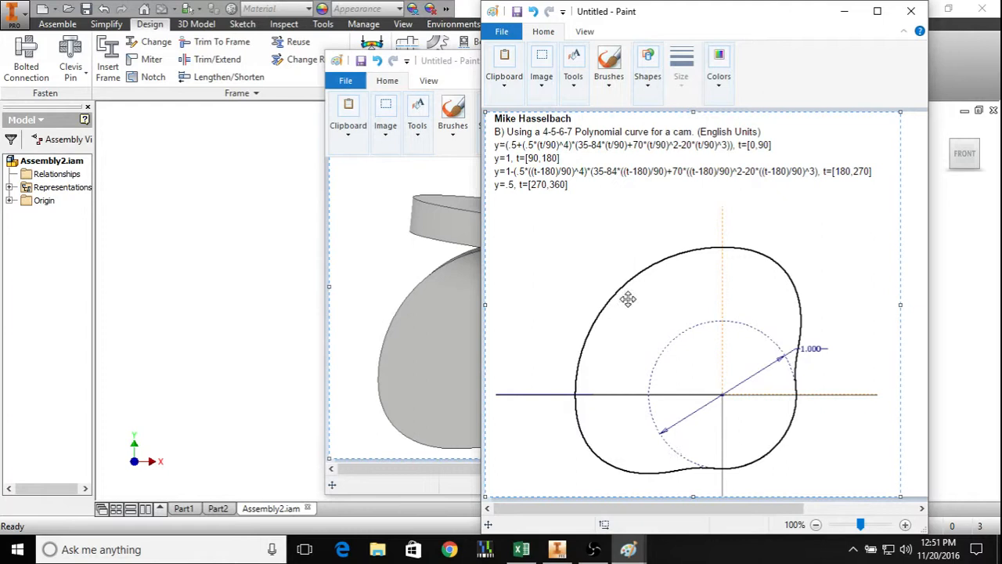
mouse_move(544, 202)
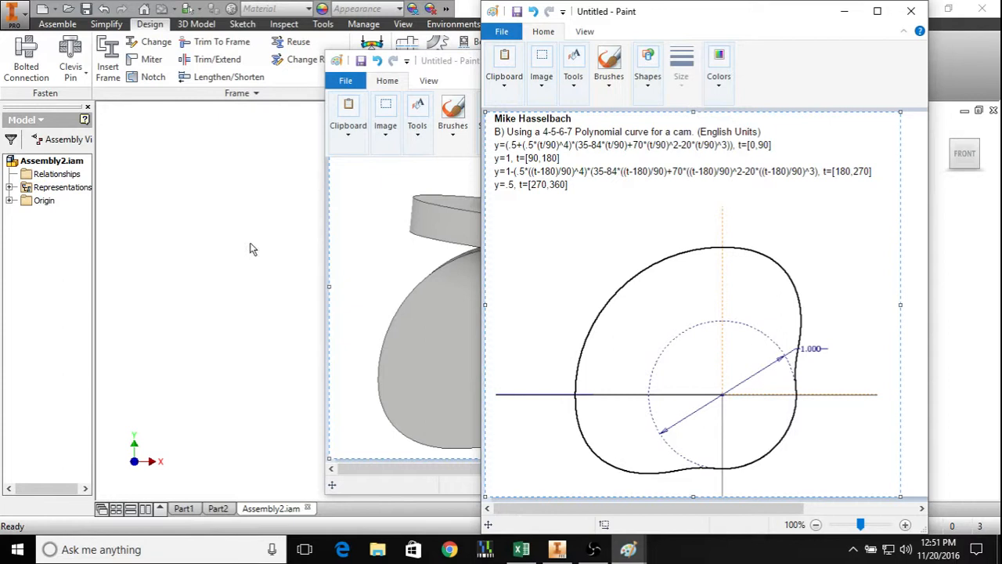
Switch back to the Inventor window after reviewing the cam equations
click(726, 117)
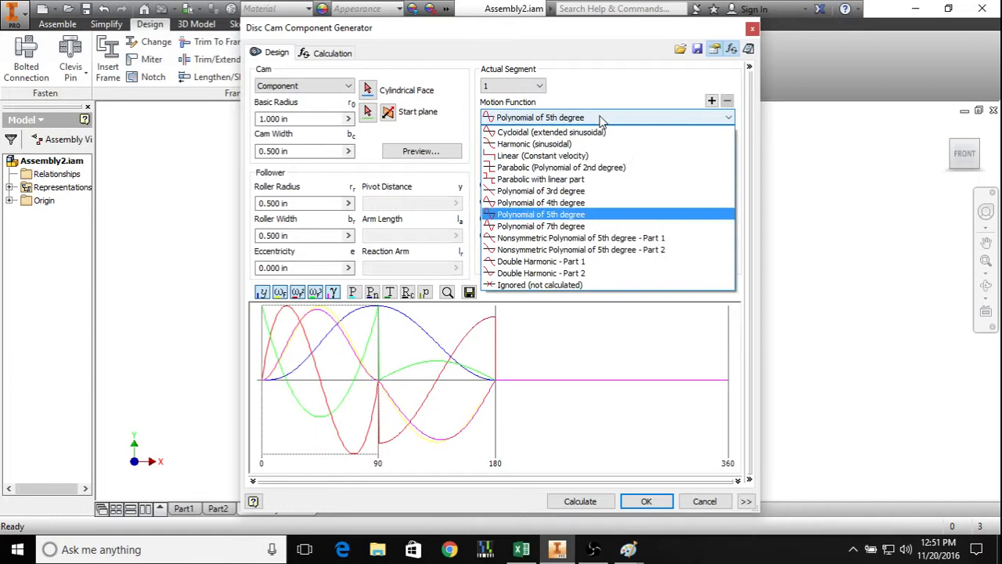
Set segment 1's motion function to Polynomial of 7th degree
click(540, 225)
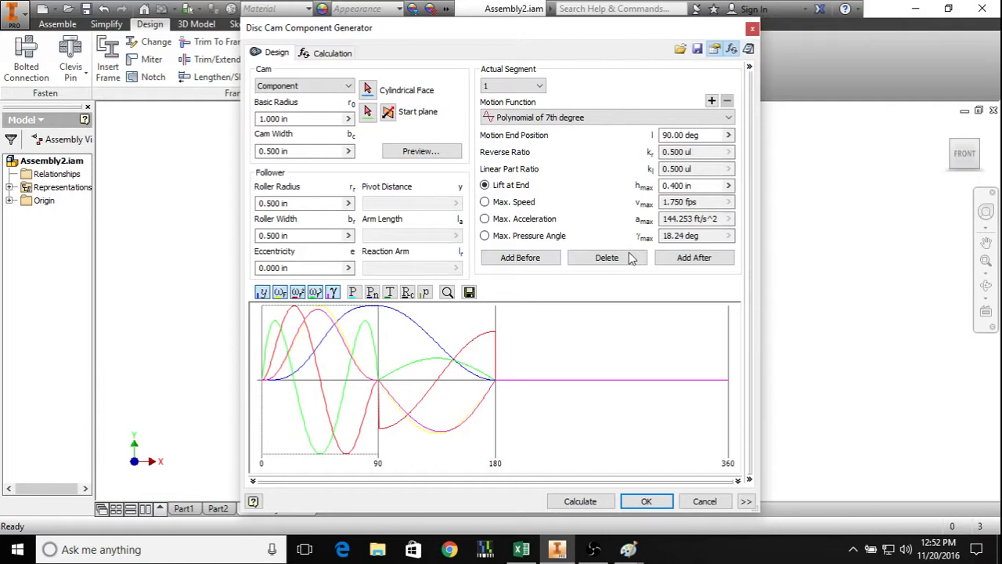
click(704, 501)
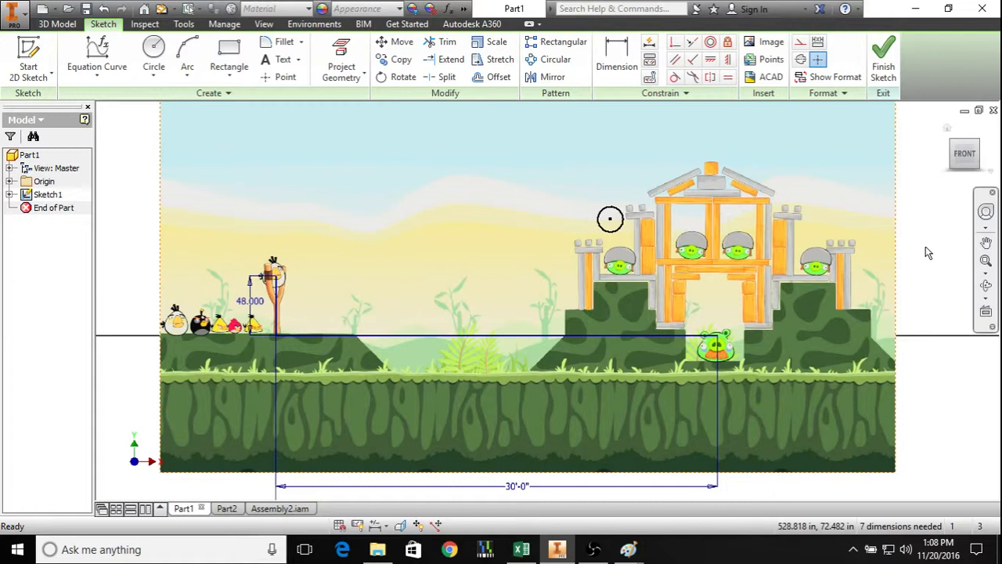
mouse_move(407, 234)
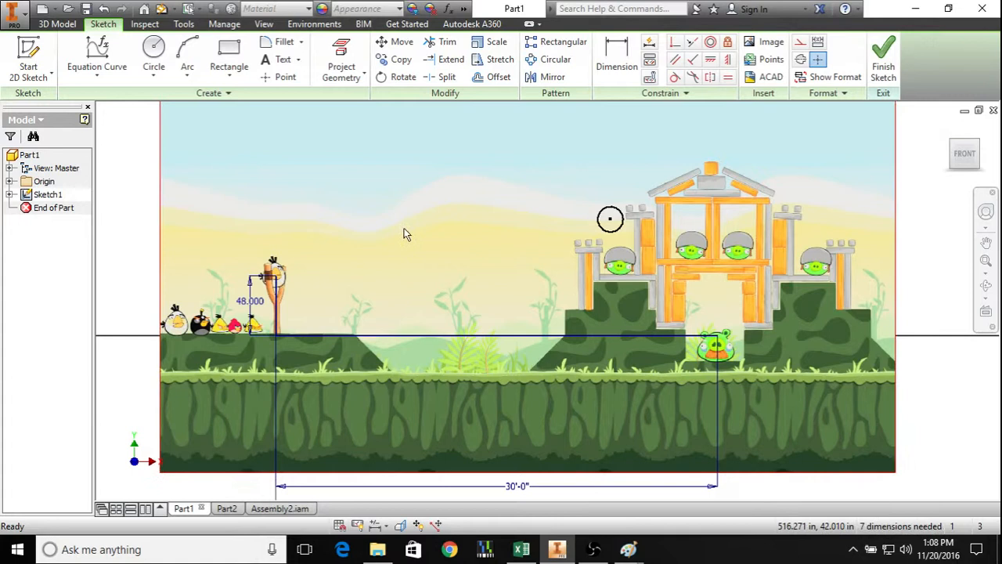
mouse_move(290, 282)
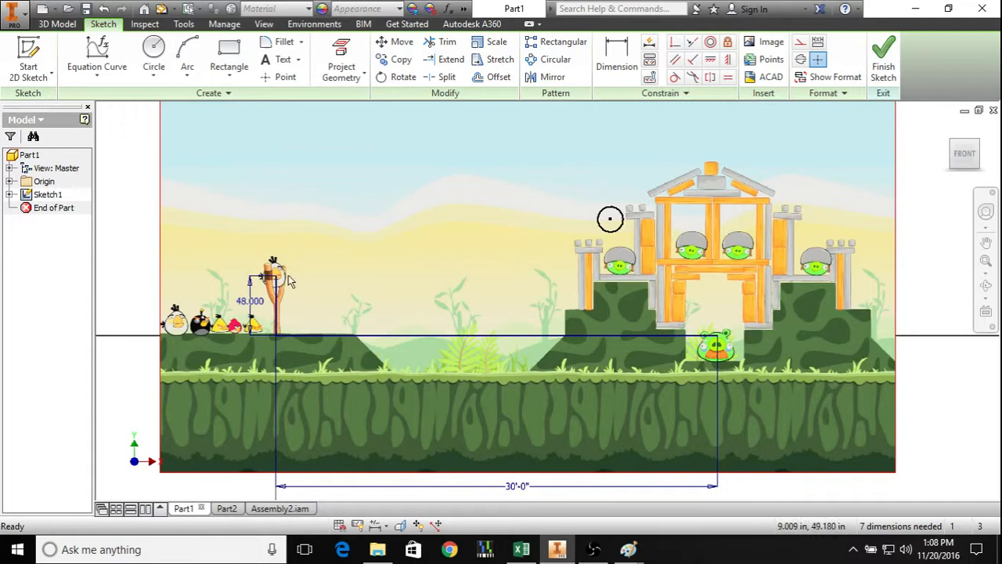
mouse_move(633, 232)
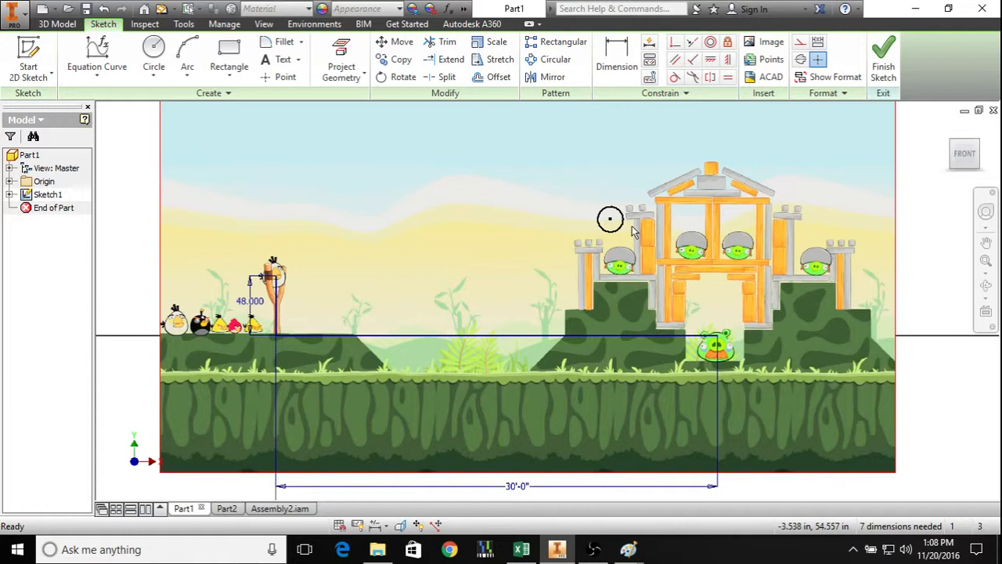
mouse_move(328, 257)
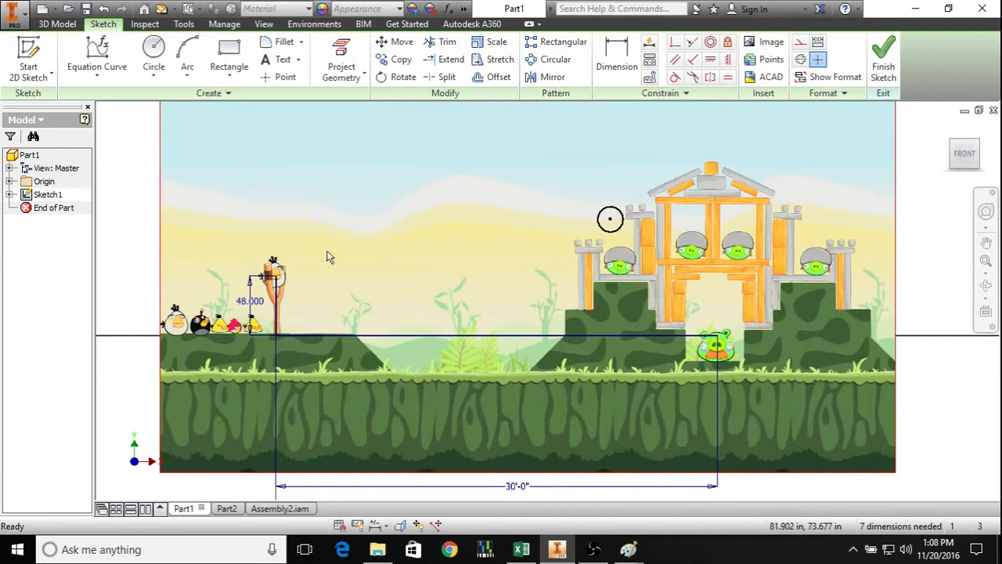
click(519, 548)
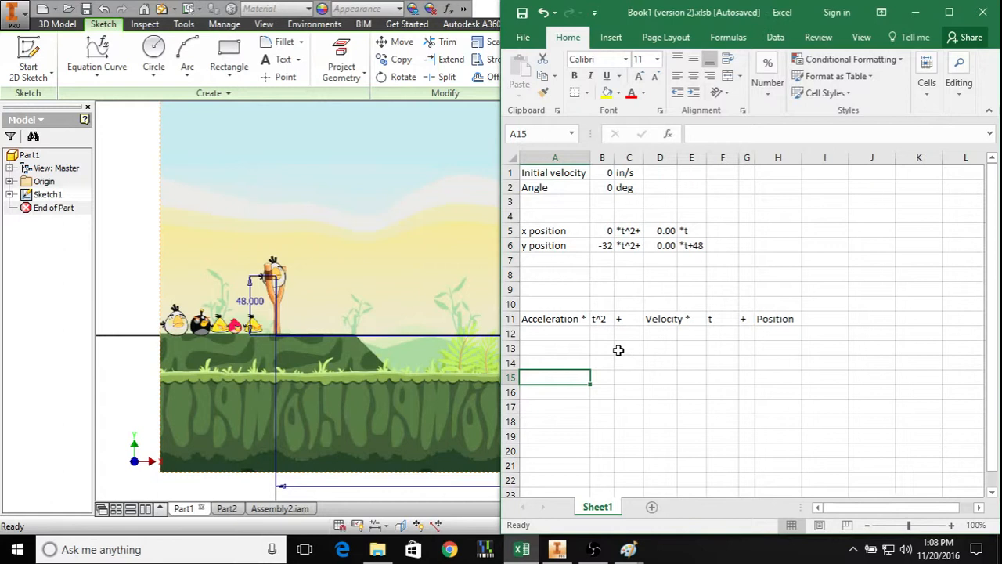
Enter the terms Acceleration *, t^2, +, Velocity *, t, +, Position across cells A11–H11
click(602, 318)
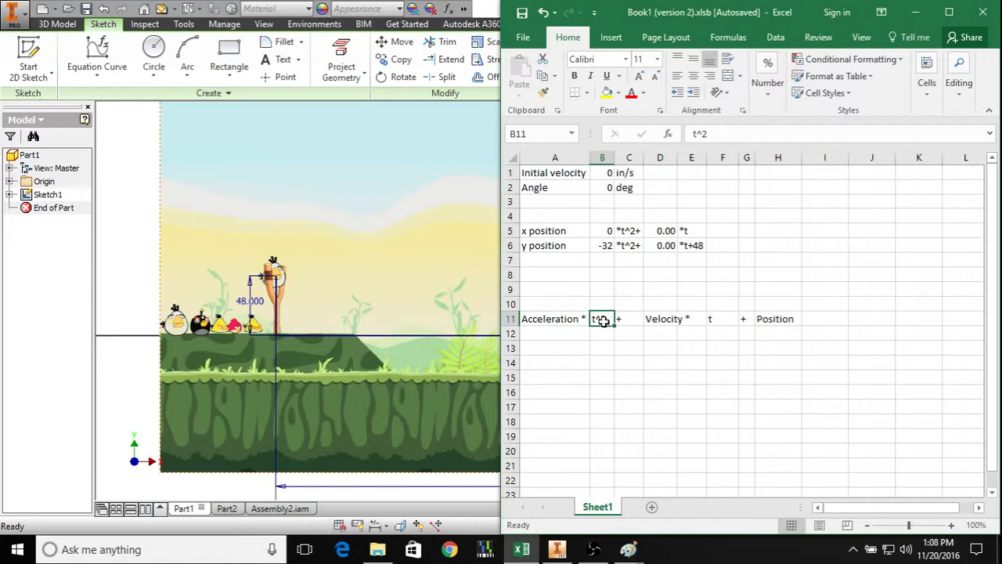
click(776, 319)
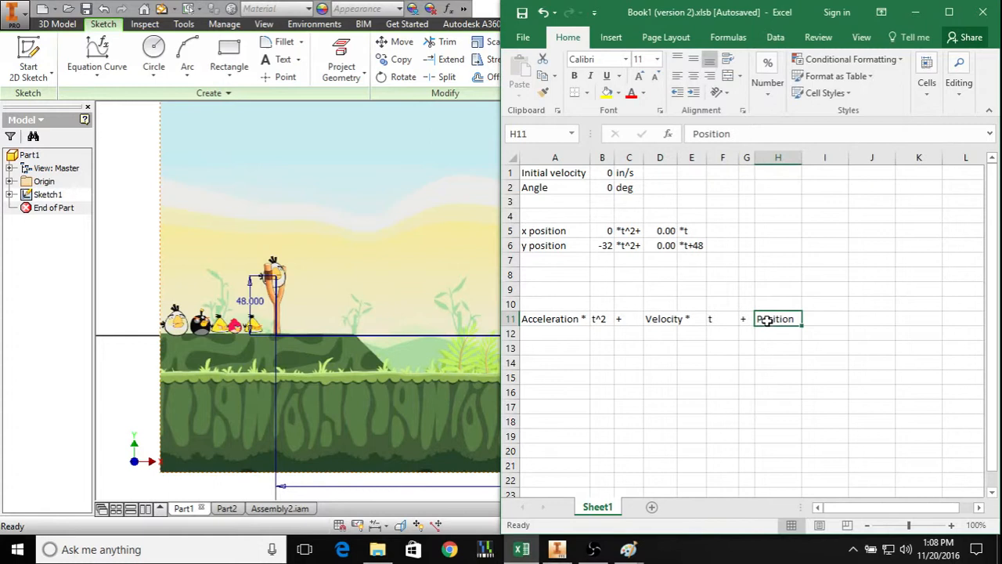
click(555, 230)
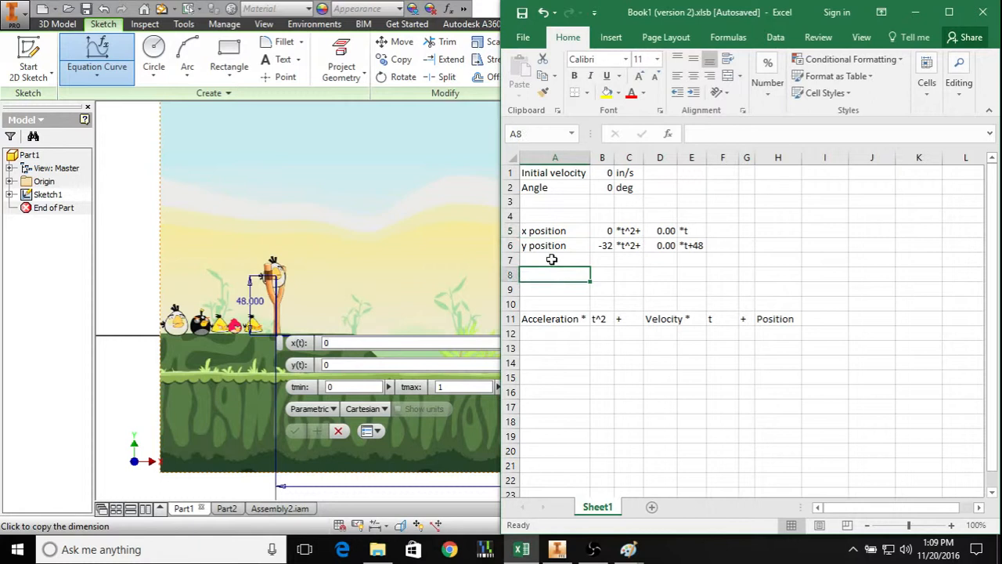
click(602, 230)
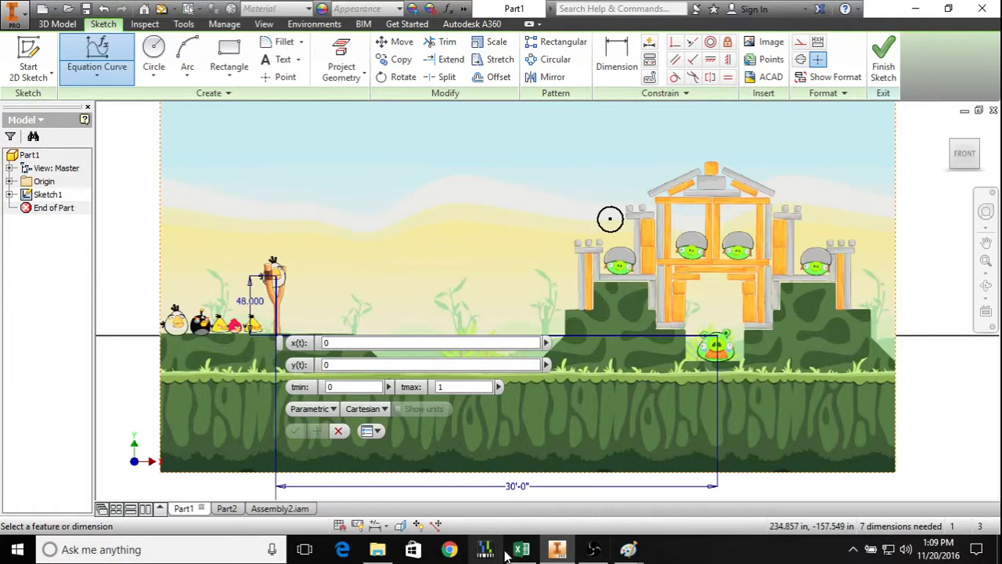
click(521, 548)
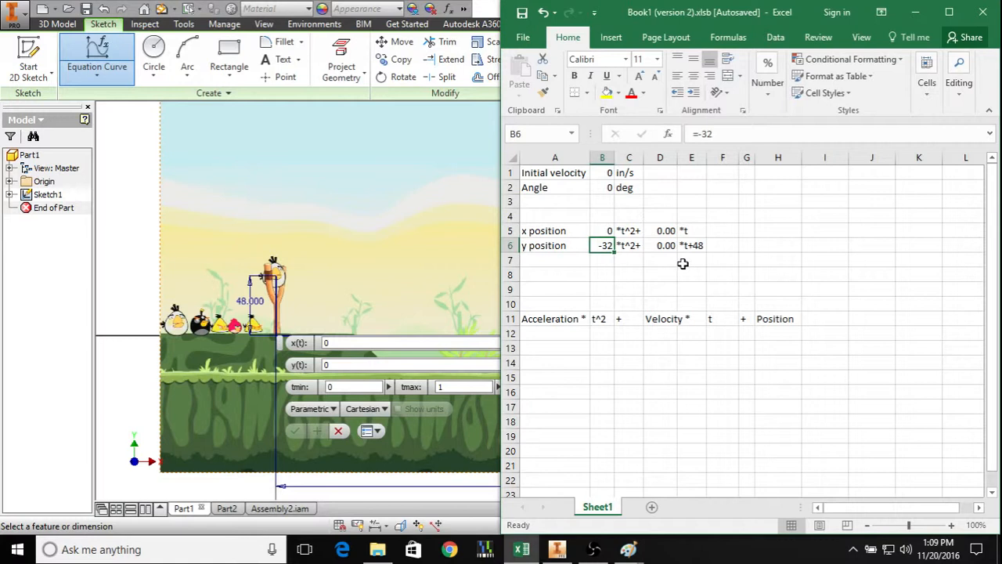
click(660, 319)
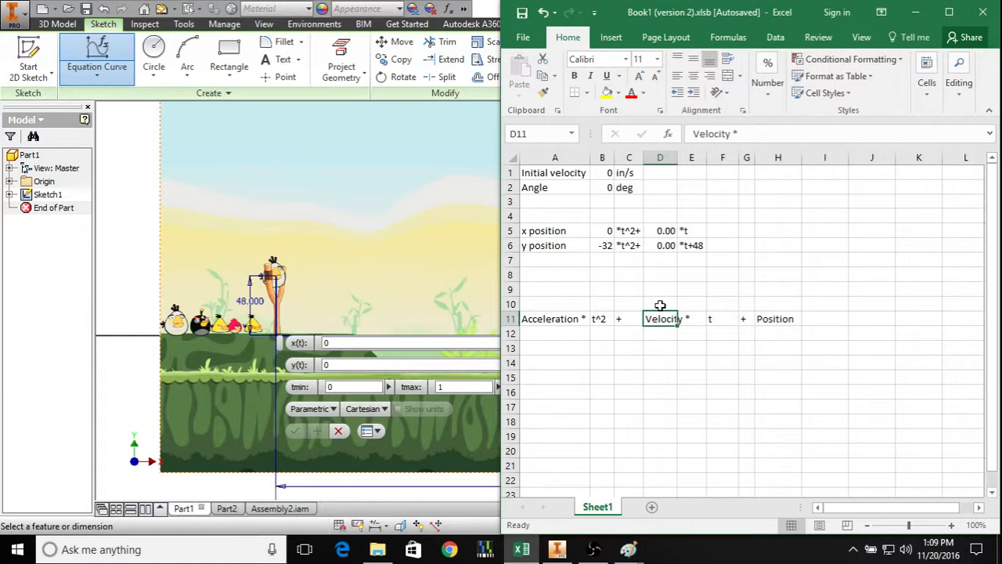
click(602, 187)
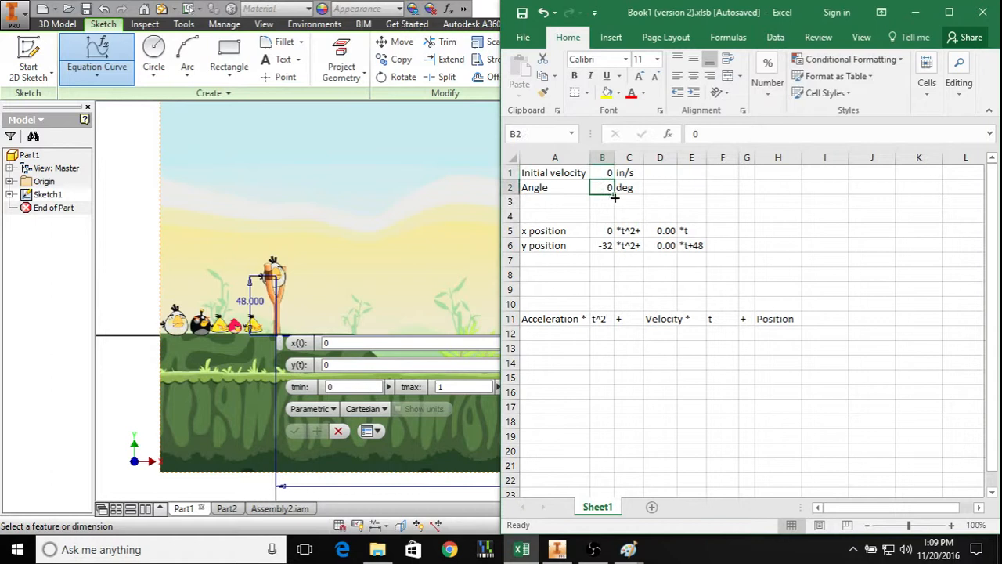
Set the launch angle in B2 to 2, giving velocity components 2.00 and 0.07
click(660, 230)
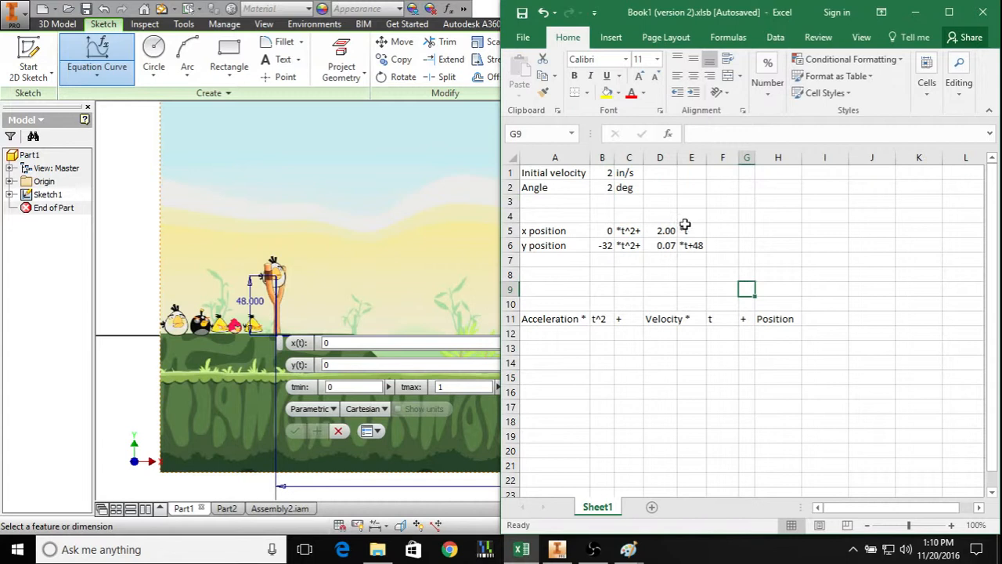
mouse_move(303, 280)
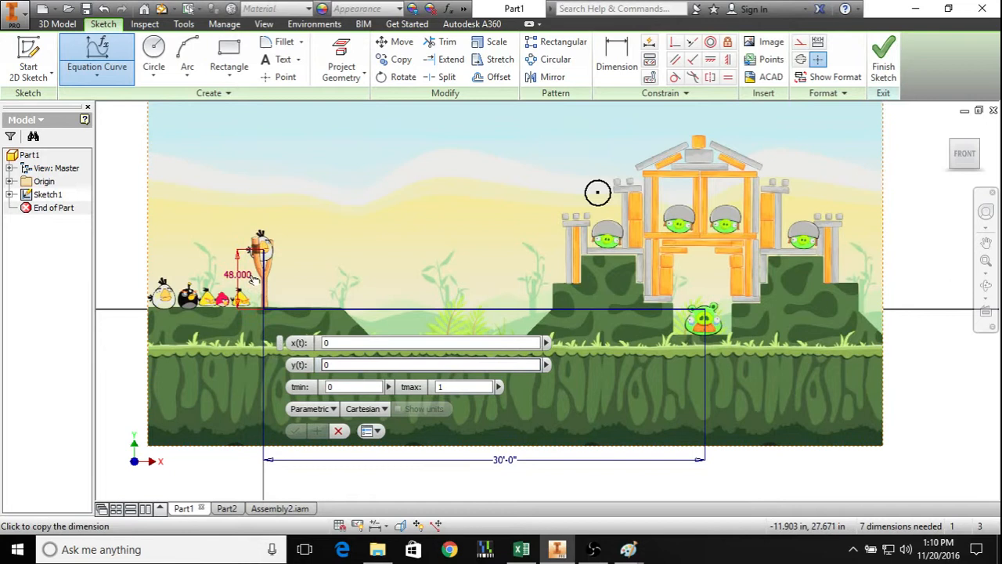
Return to Excel and set initial velocity to 100, giving components 99.94 and 3.49
click(519, 549)
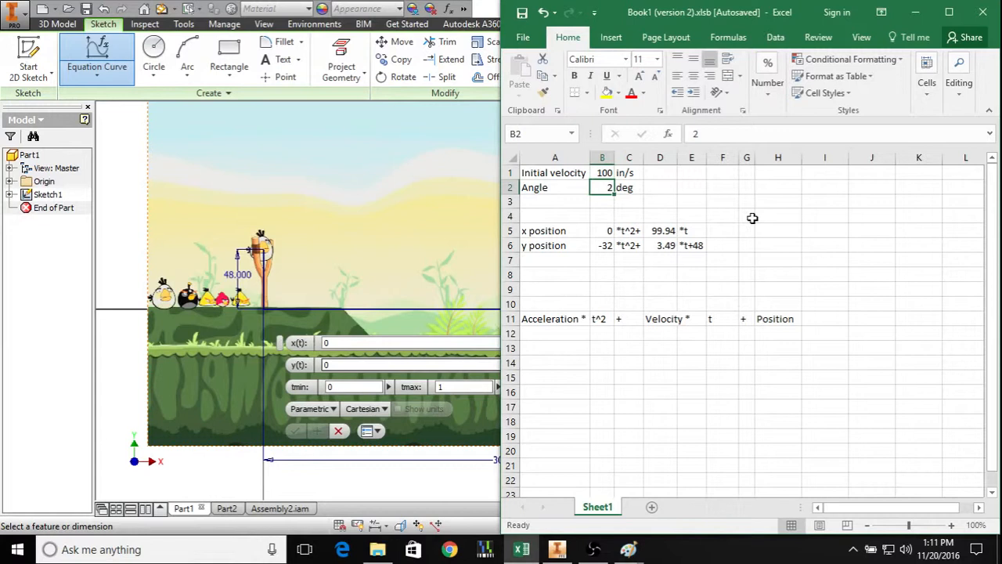
Enter a 30-degree launch angle, producing velocity components 86.60 and 50.00
text(30)
click(465, 387)
text(2)
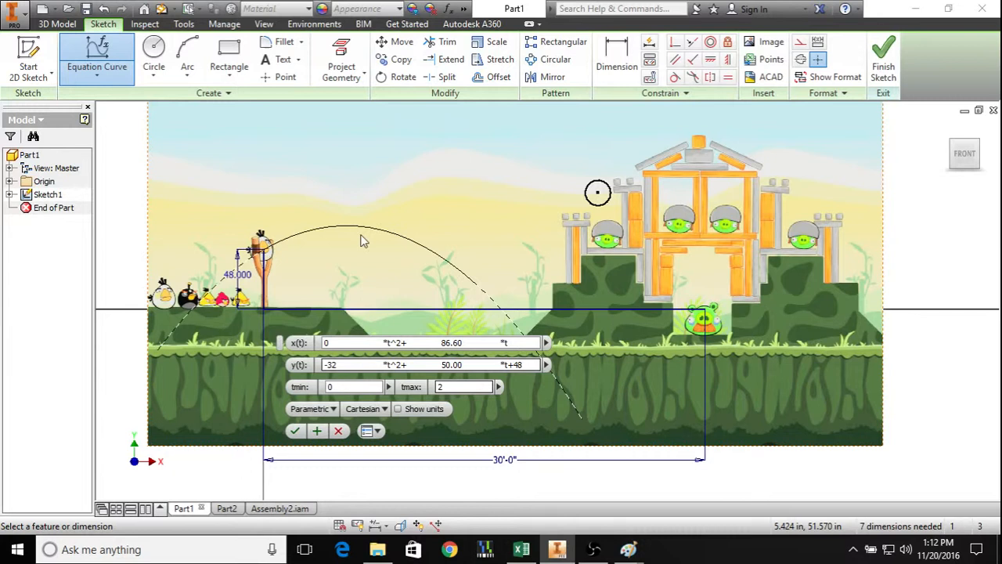
click(521, 549)
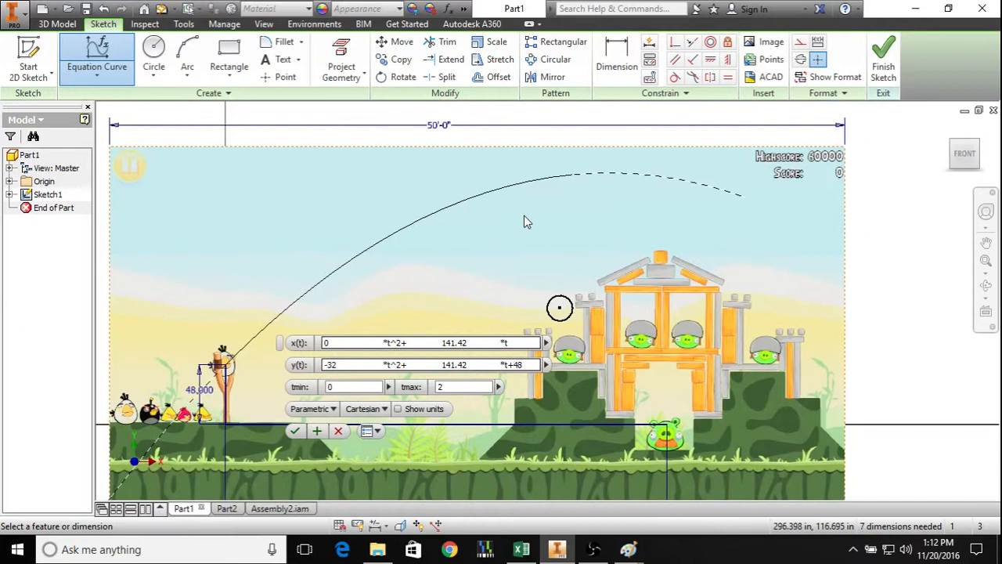
Change the x(t) and y(t) velocity coefficients in the Equation Curve to 141.42
click(520, 548)
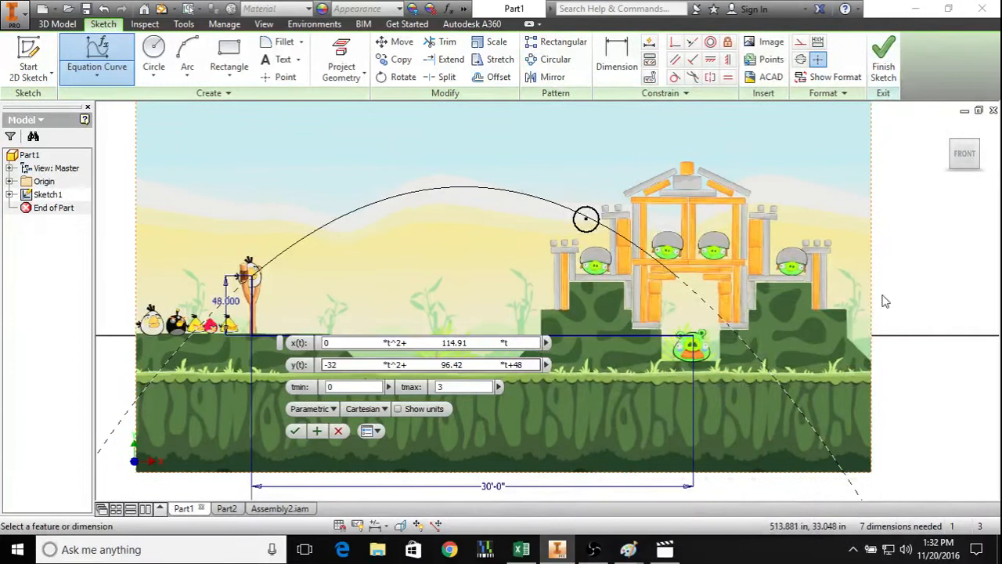
mouse_move(626, 517)
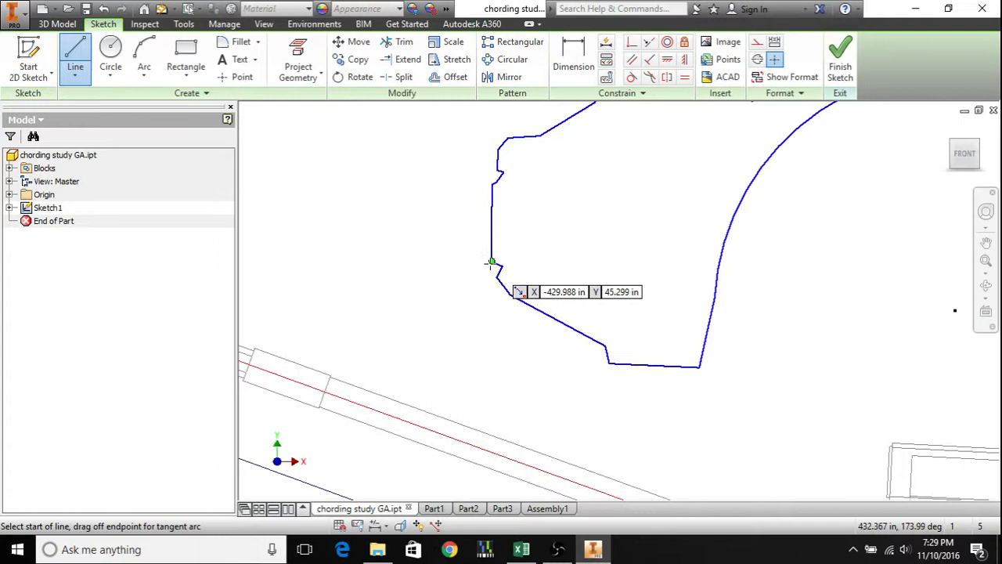
Draw the pinch-point line from the car body notch corner to the tow bar edge, then start dimensioning it
click(491, 260)
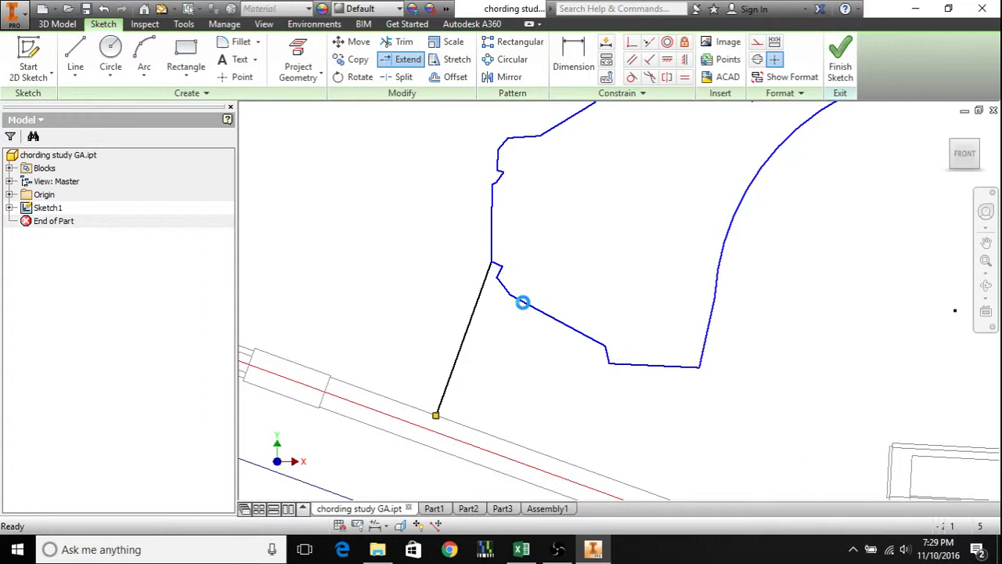
click(573, 58)
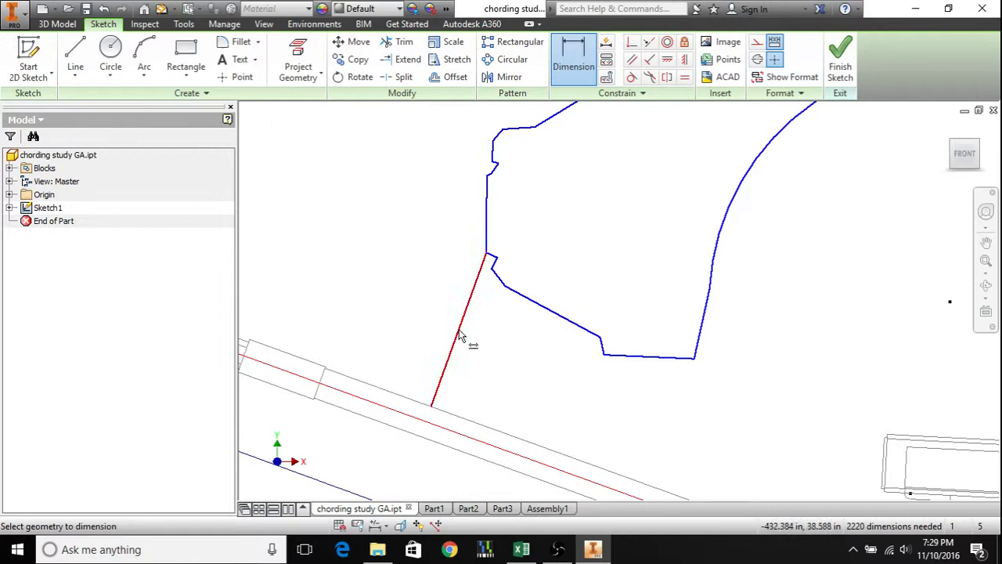